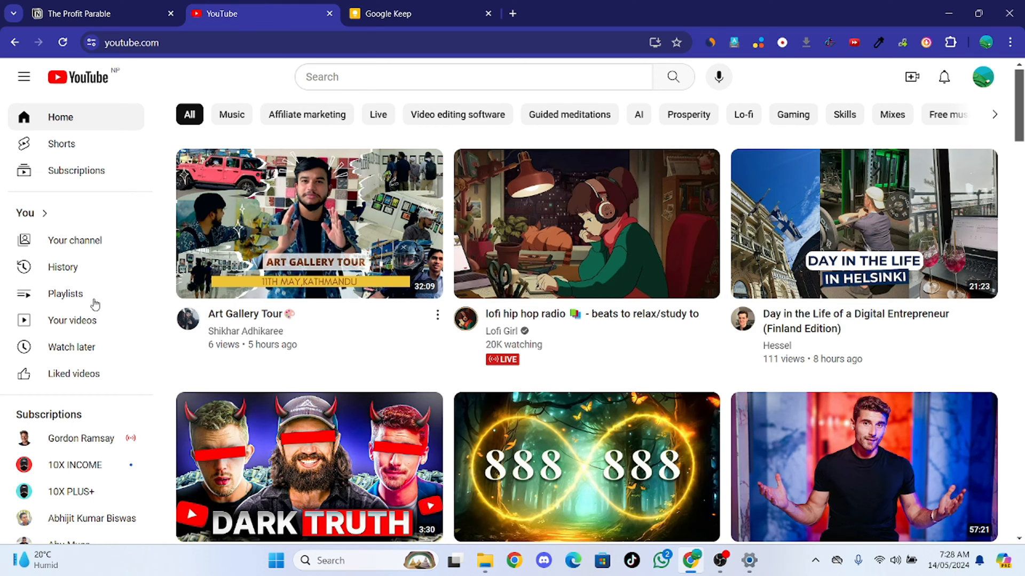
Step: Play the Submagic AI Alternative video from today's watch history
{"action": "left_click", "coordinate": [63, 267]}
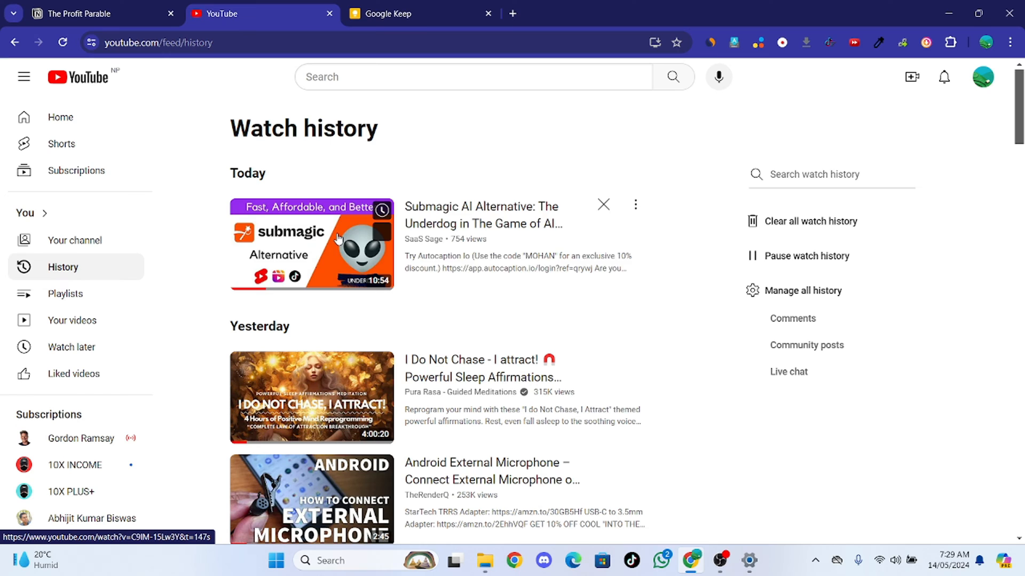
{"action": "left_click", "coordinate": [312, 246]}
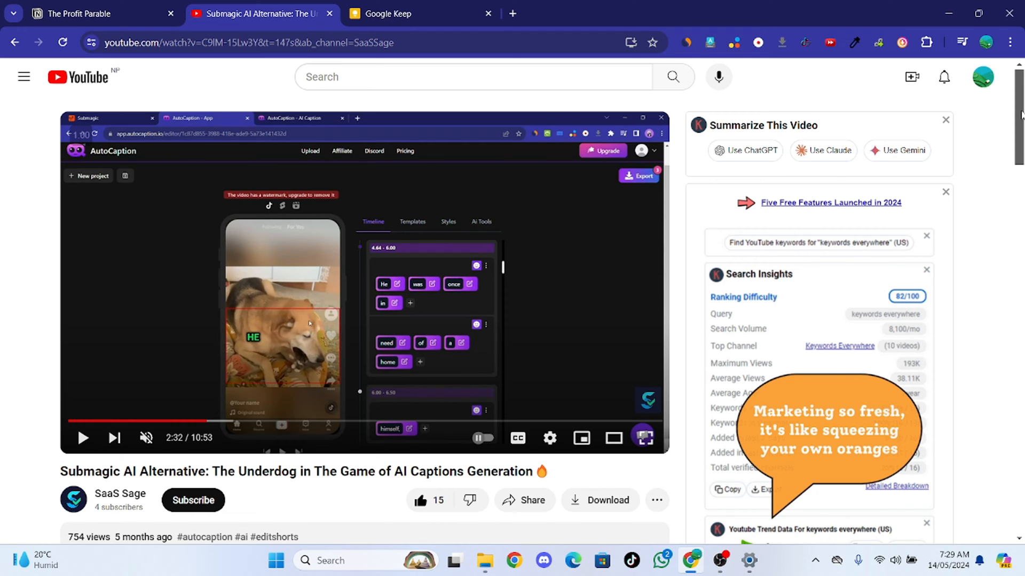
Step: Expand the video description and show the transcript panel beside the player
{"action": "scroll", "scroll_direction": "down", "scroll_amount": 3}
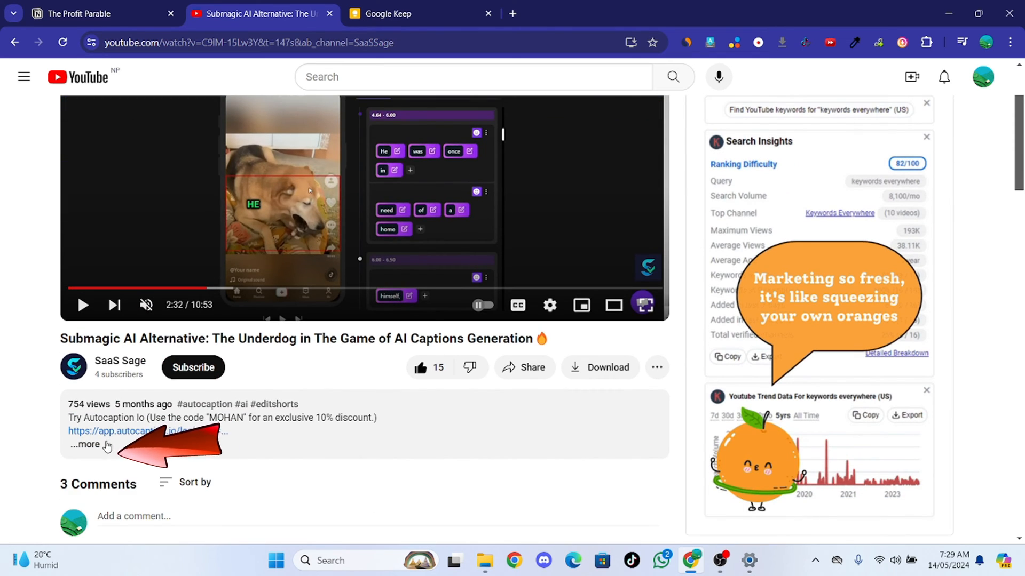
{"action": "left_click", "coordinate": [85, 445]}
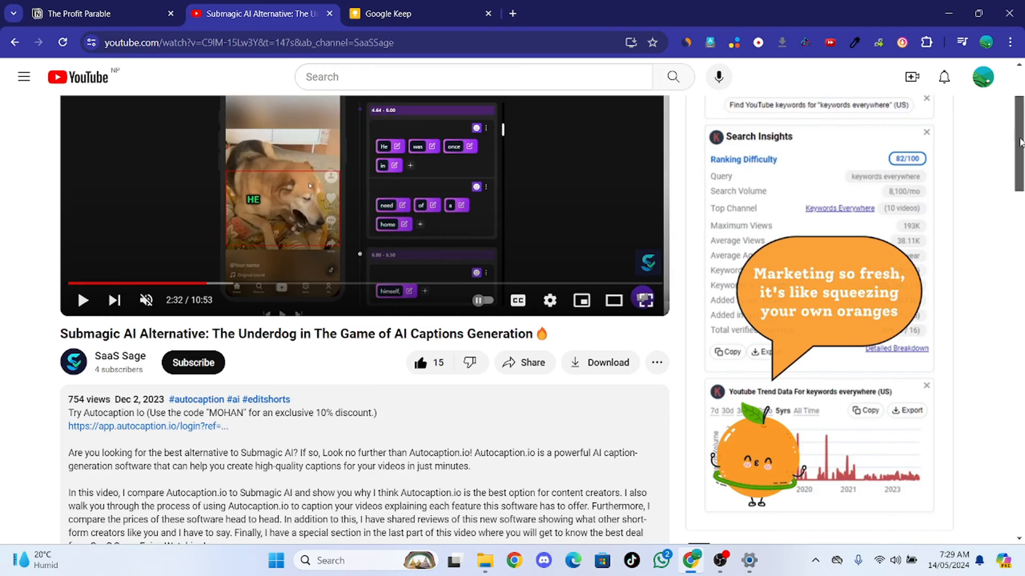
{"action": "scroll", "scroll_direction": "down", "scroll_amount": 3}
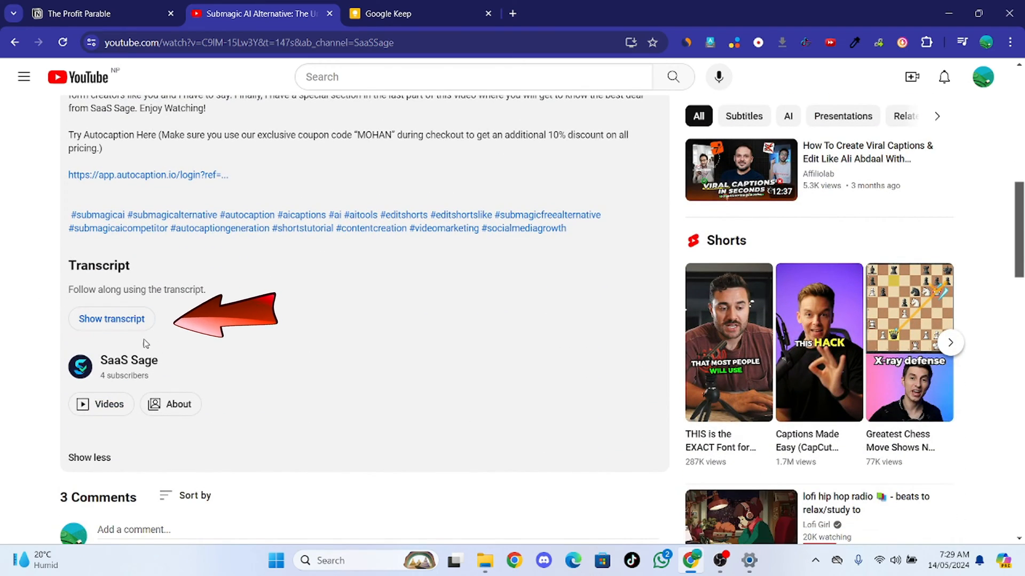
{"action": "mouse_move", "coordinate": [111, 319]}
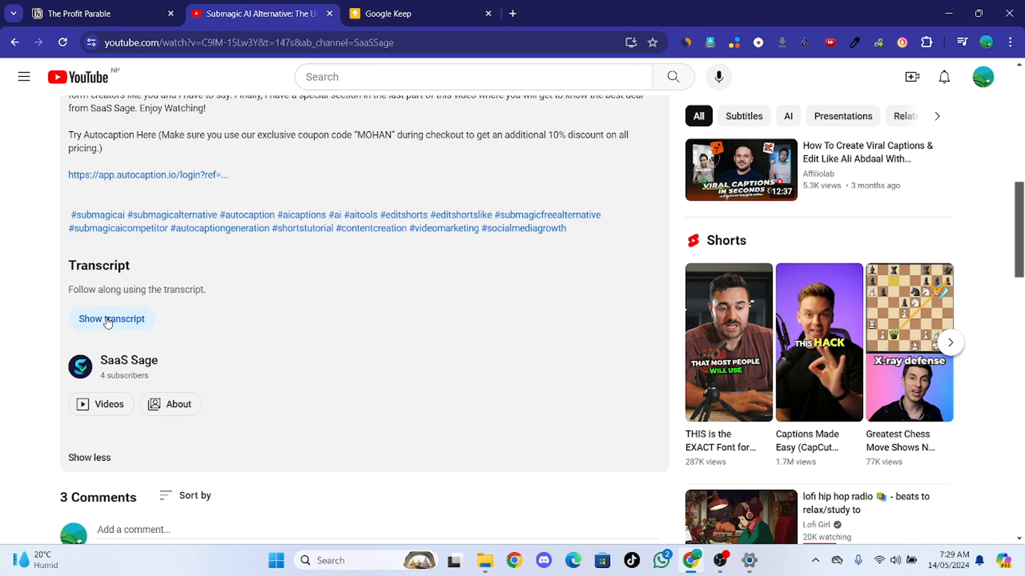
{"action": "left_click", "coordinate": [111, 319]}
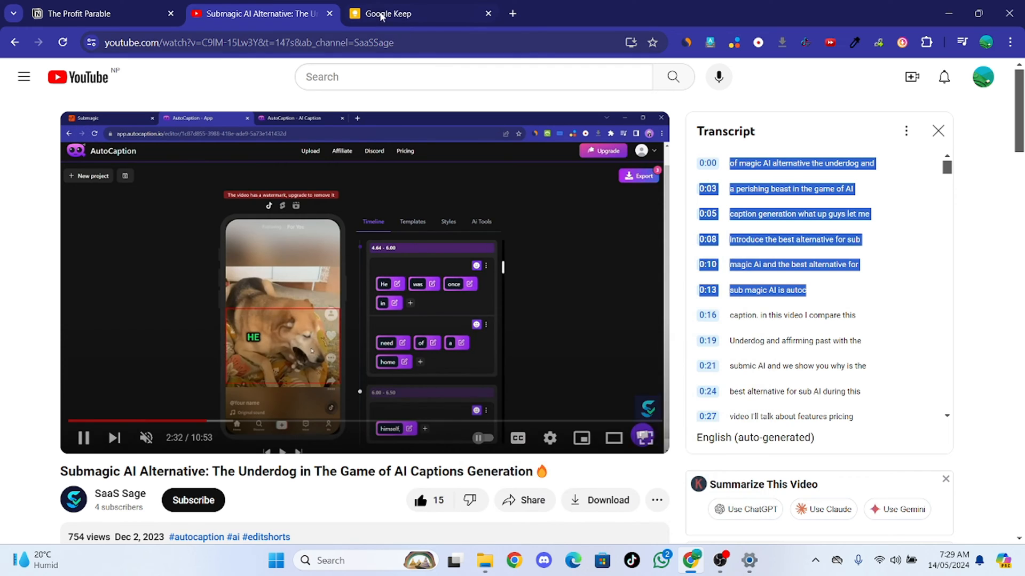
Step: Paste the transcript into the Keep note, then hide timestamps in the YouTube transcript
{"action": "left_click", "coordinate": [388, 13]}
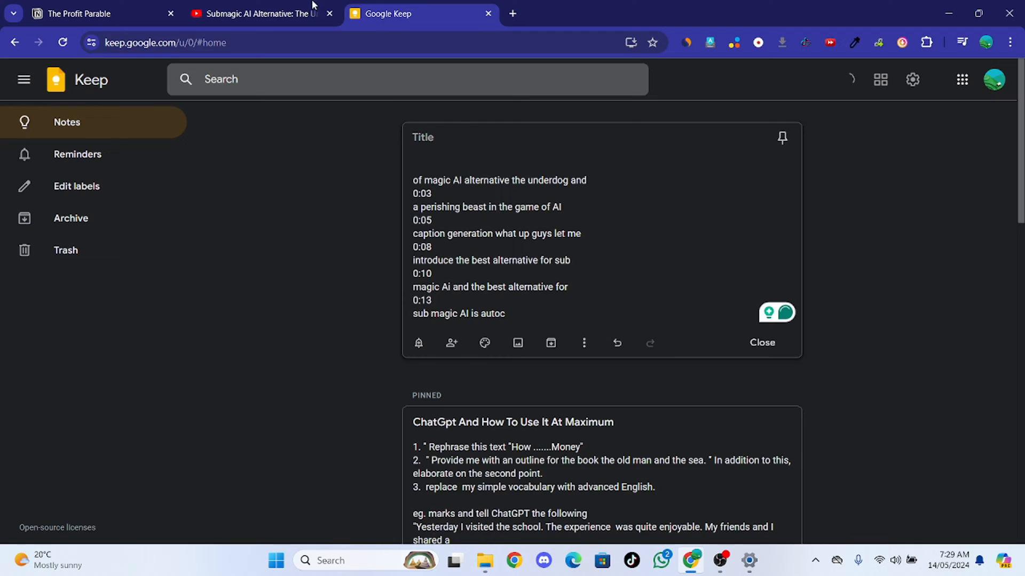
{"action": "left_click", "coordinate": [261, 13]}
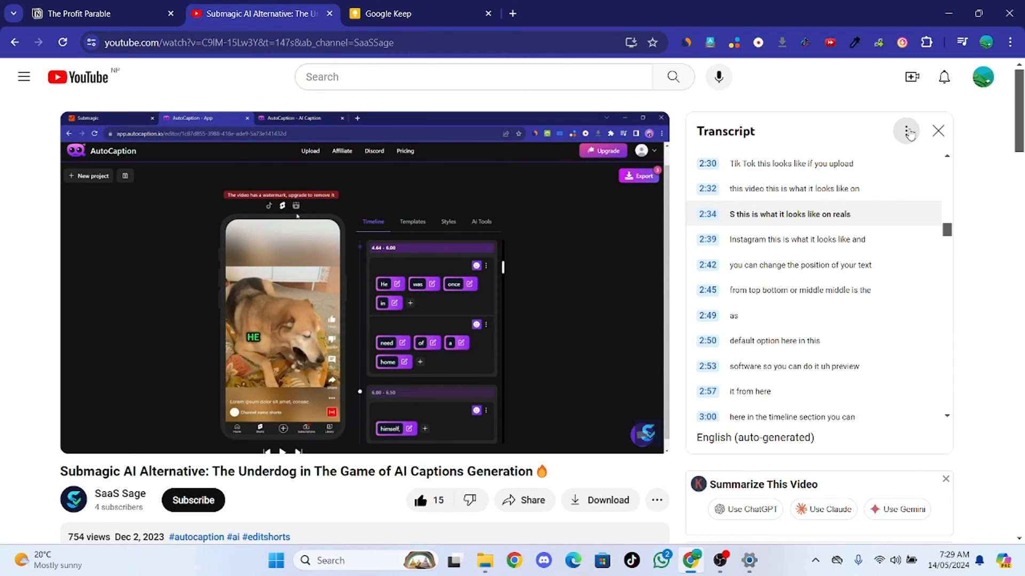
{"action": "left_click", "coordinate": [906, 131]}
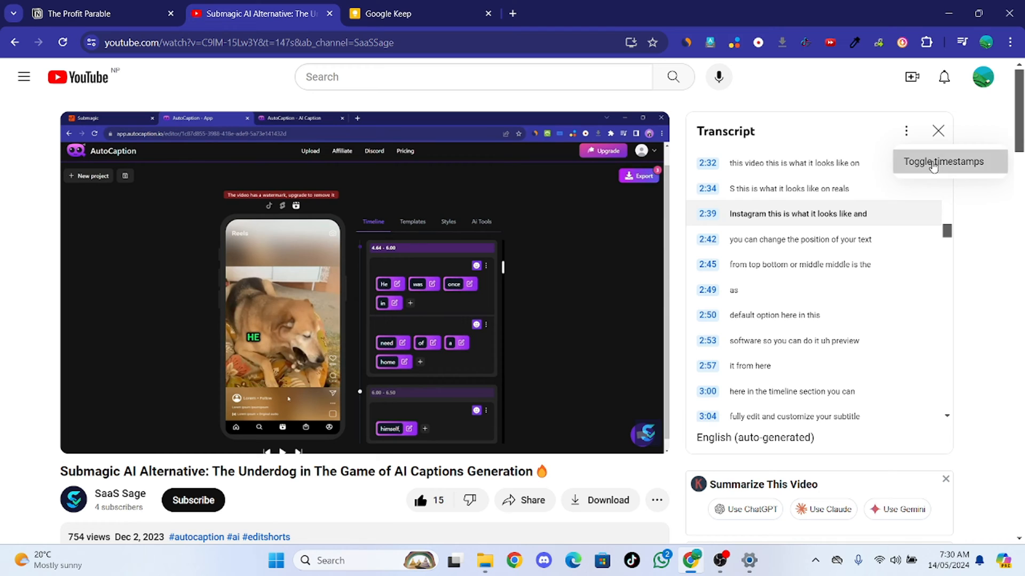
{"action": "left_click", "coordinate": [942, 162]}
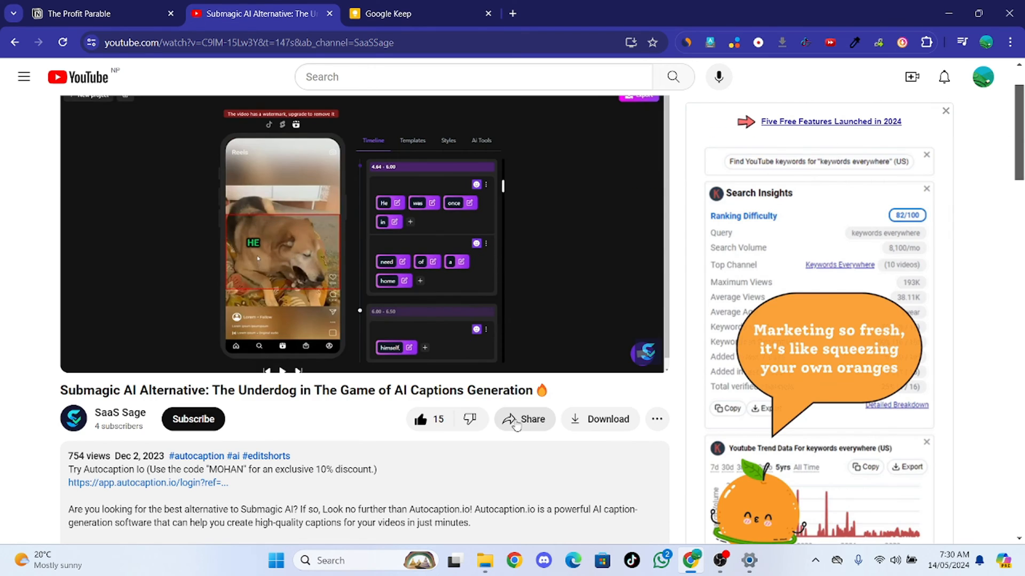
Step: Copy the video's short share link from the Share dialog
{"action": "left_click", "coordinate": [523, 418]}
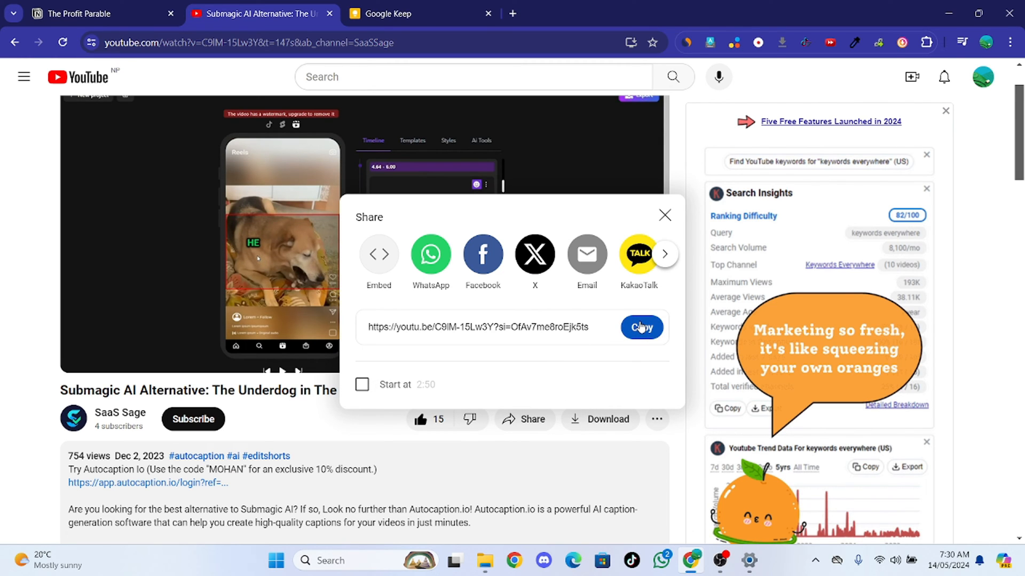
{"action": "left_click", "coordinate": [406, 13]}
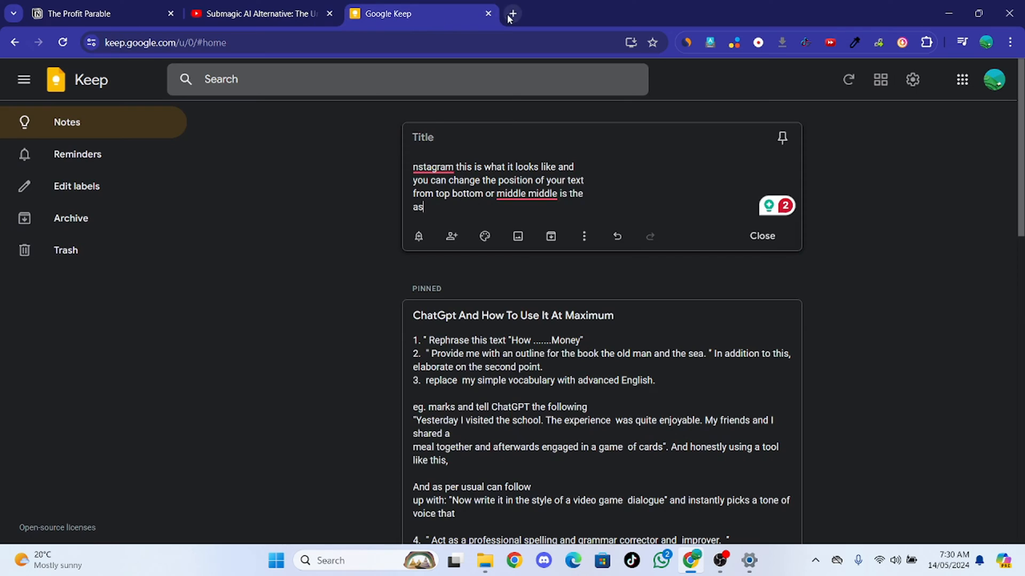
Step: Load youtubetranscript.com in a new tab and fetch the transcript for the youtu.be link
{"action": "left_click", "coordinate": [511, 12]}
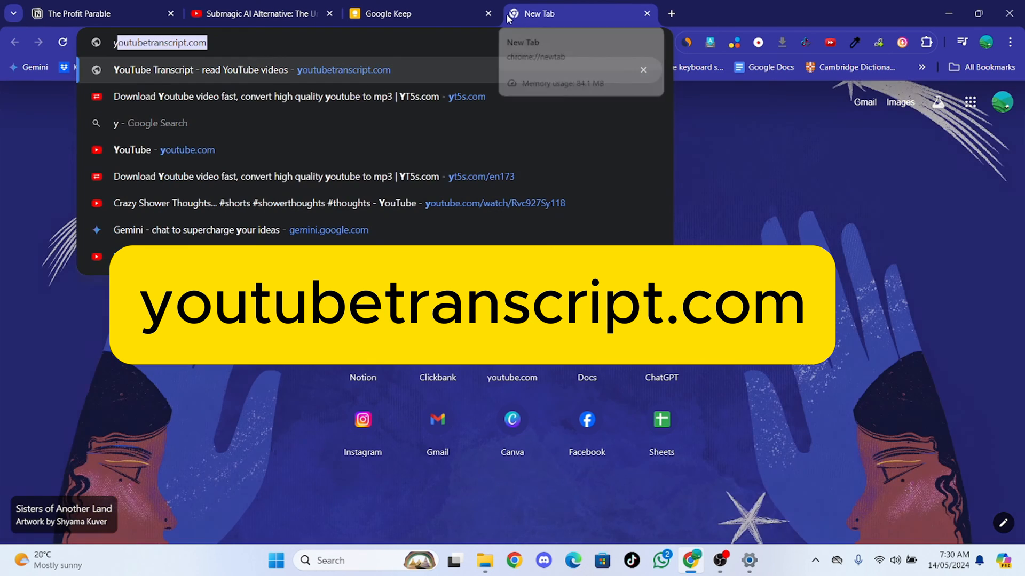
{"action": "key", "text": "Return"}
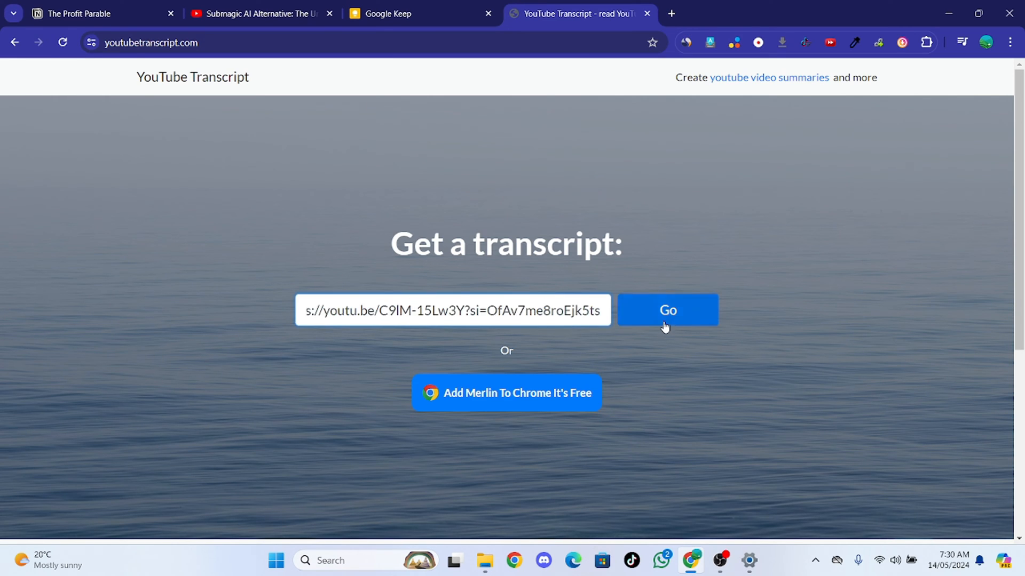
{"action": "left_click", "coordinate": [667, 310]}
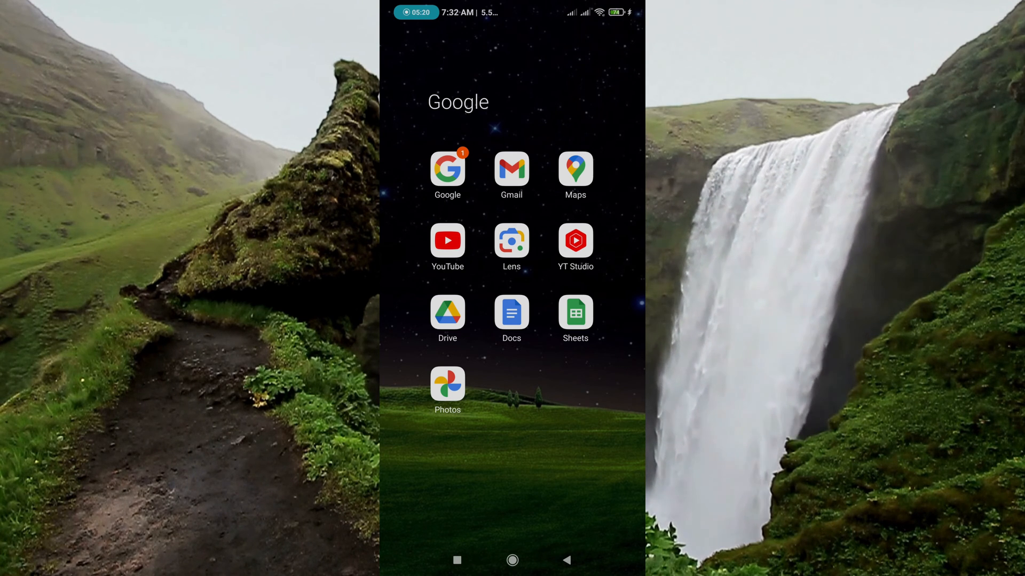
Step: On the phone, play the Submagic AI Alternative video from history and show its transcript
{"action": "left_click", "coordinate": [447, 240]}
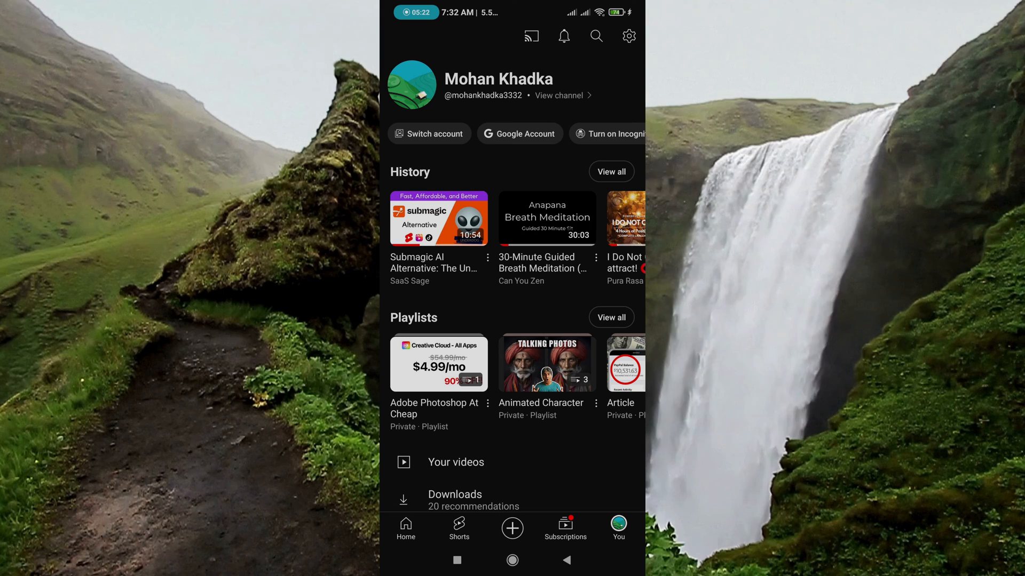
{"action": "left_click", "coordinate": [437, 218]}
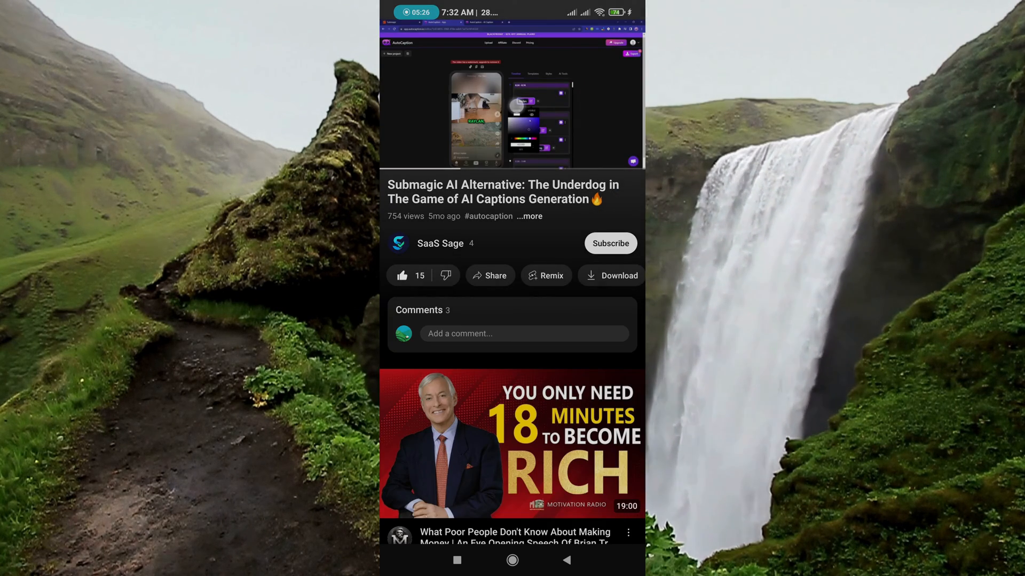
{"action": "left_click", "coordinate": [529, 216]}
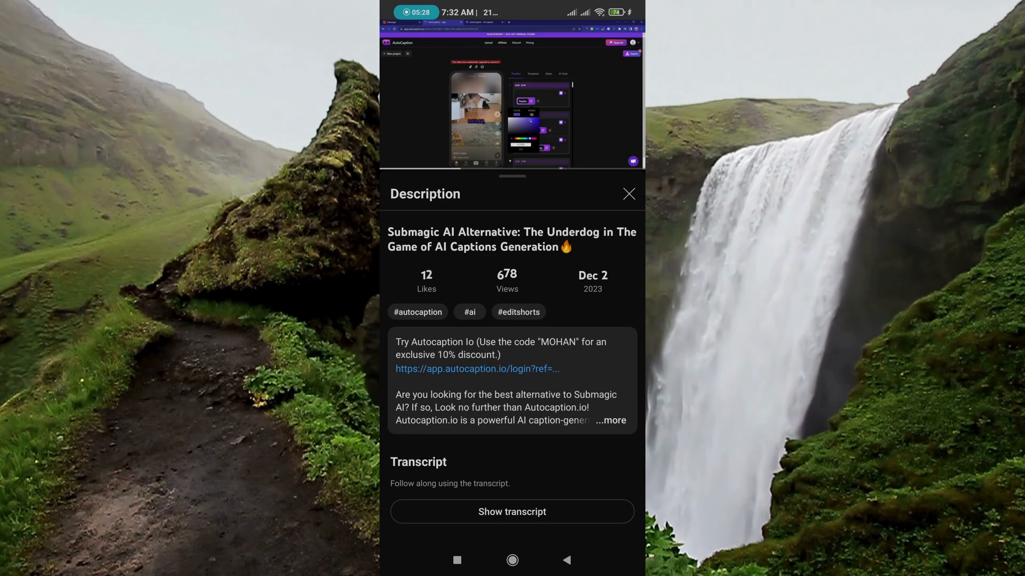
{"action": "scroll", "scroll_direction": "down", "scroll_amount": 3}
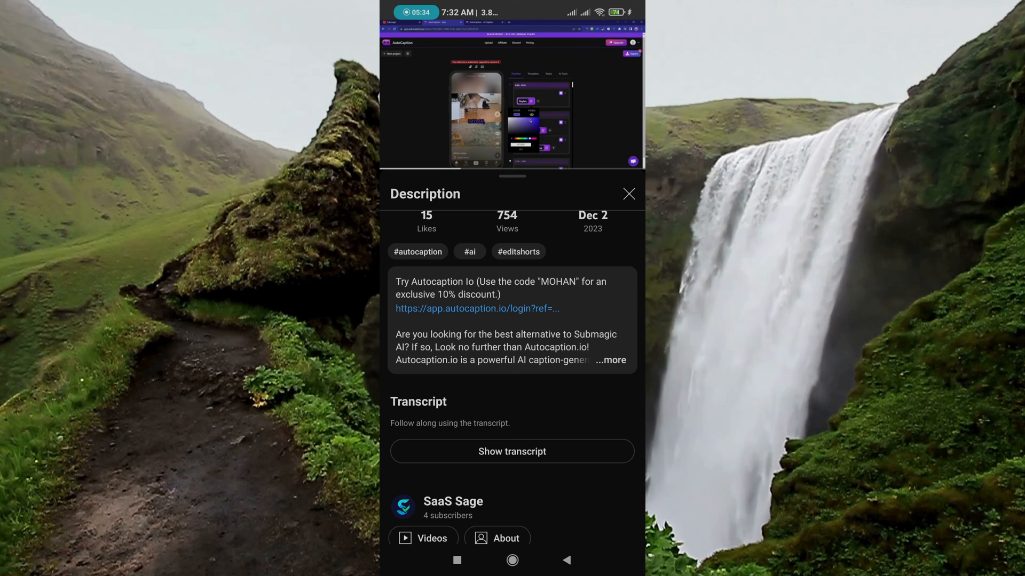
{"action": "left_click", "coordinate": [511, 450]}
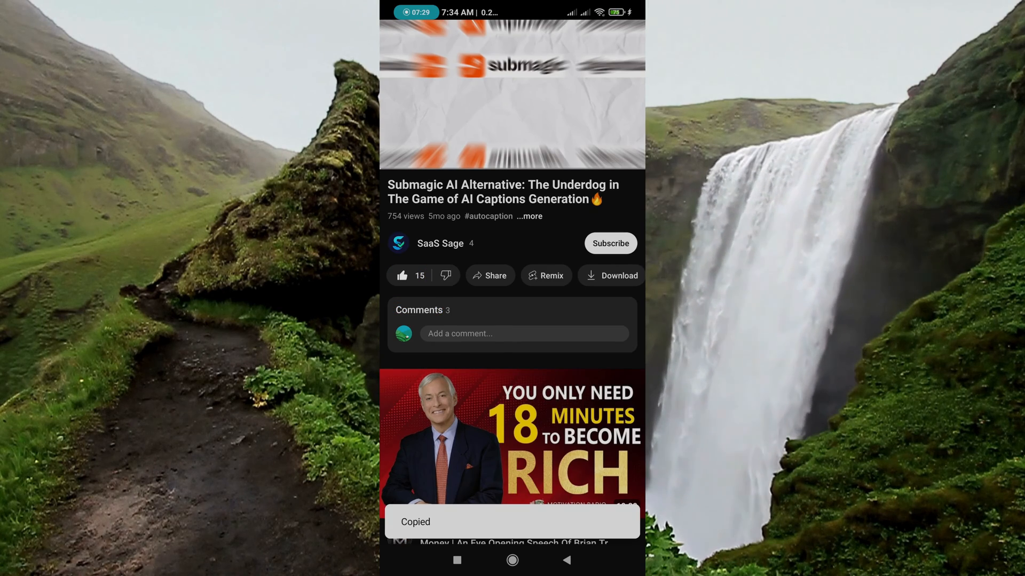
Step: Copy the video's share link from the mobile player's Share options
{"action": "left_click", "coordinate": [511, 95]}
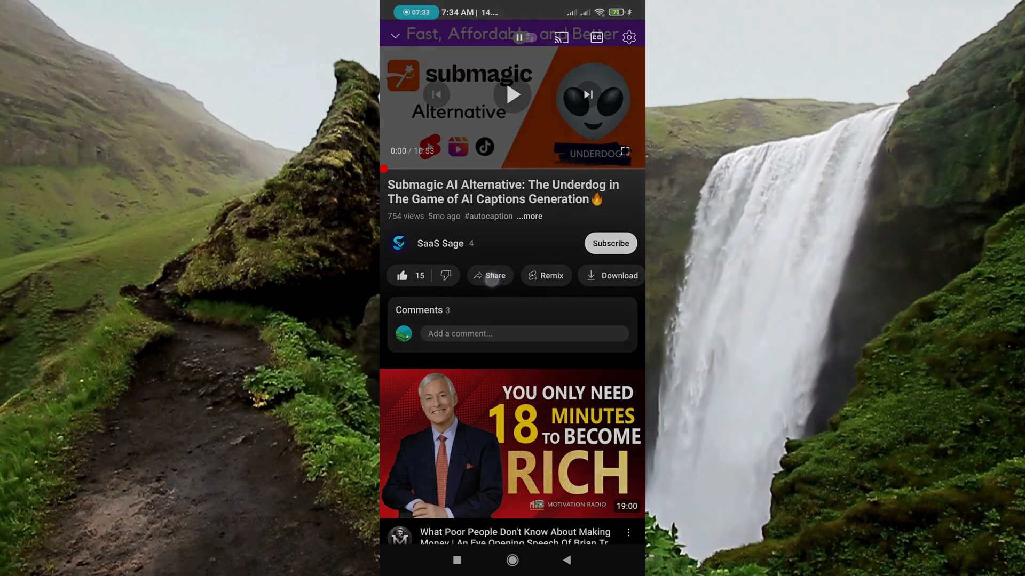
{"action": "left_click", "coordinate": [490, 276]}
{"action": "type", "text": "youtubetranscript"}
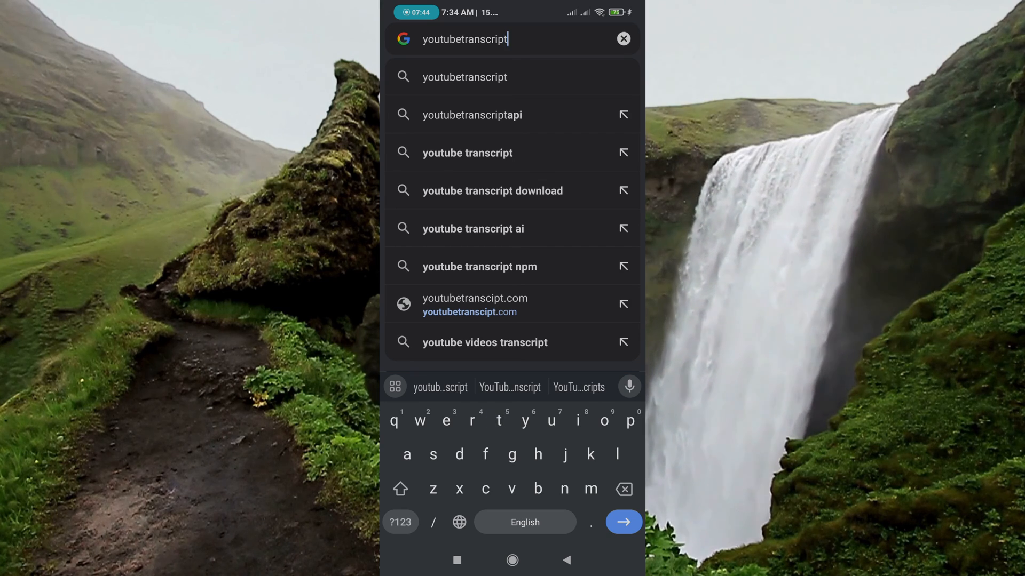
Step: Submit the copied video link on youtubetranscript.com to get the transcript results page
{"action": "left_click", "coordinate": [474, 305]}
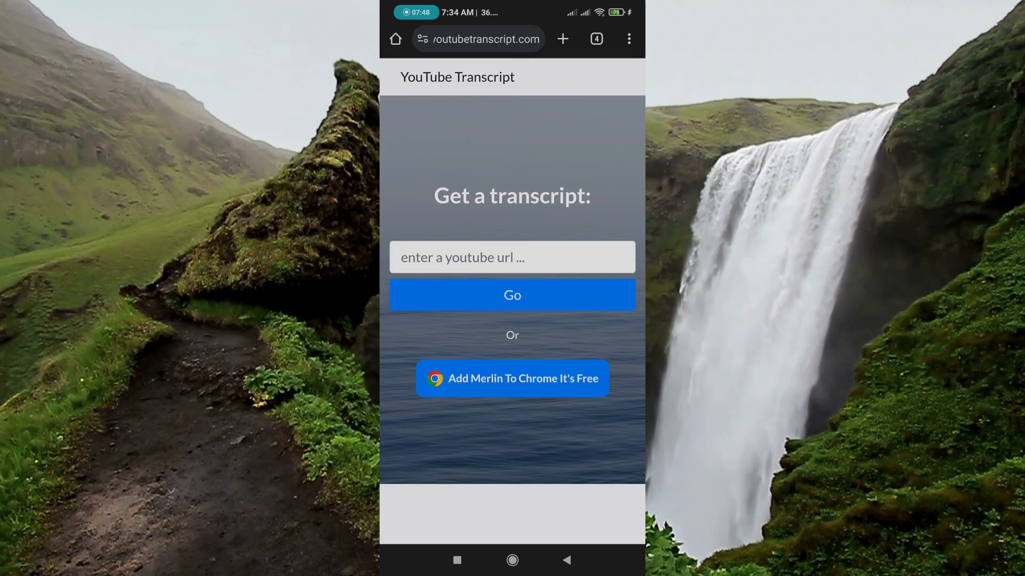
{"action": "left_click", "coordinate": [511, 257]}
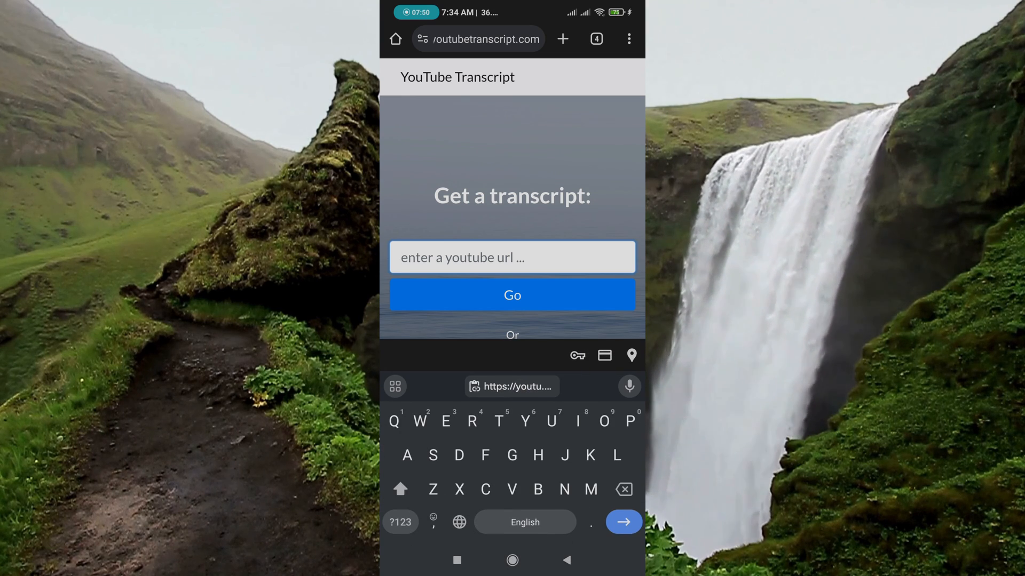
{"action": "left_click", "coordinate": [511, 294]}
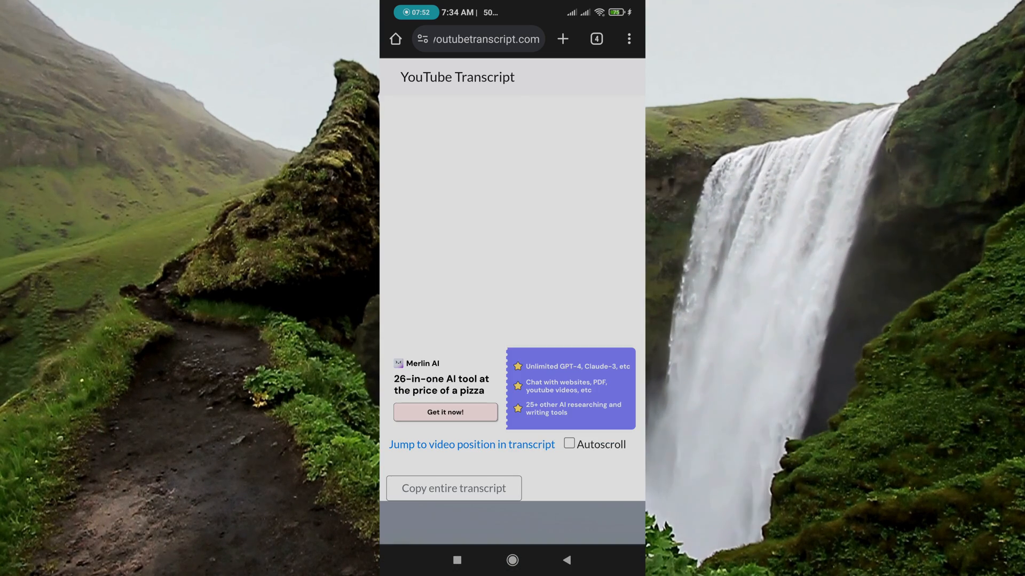